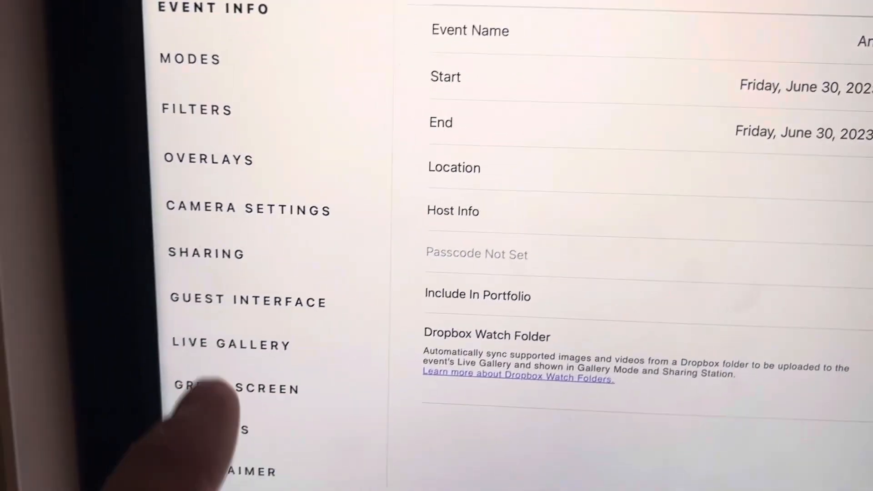
- Expand the RX 4x6 printer entry to show serial number, firmware DS-RX1 02.07 and Ready status
scroll(down, 3)
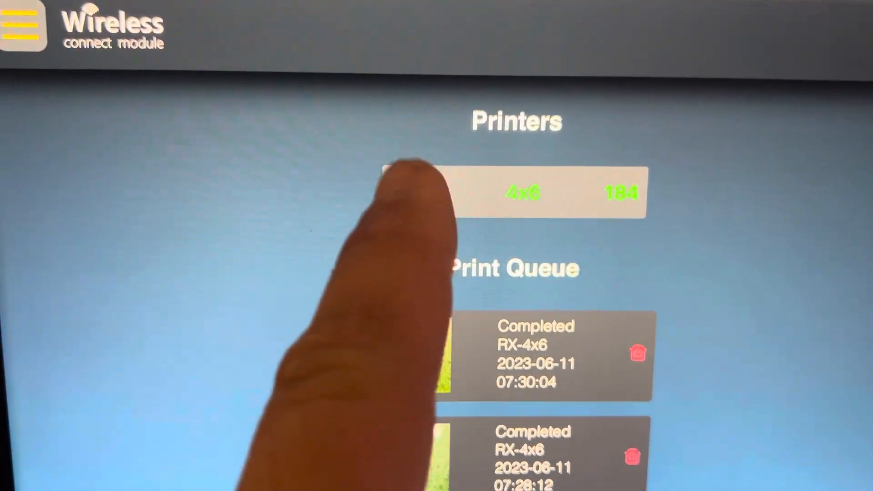
click(518, 192)
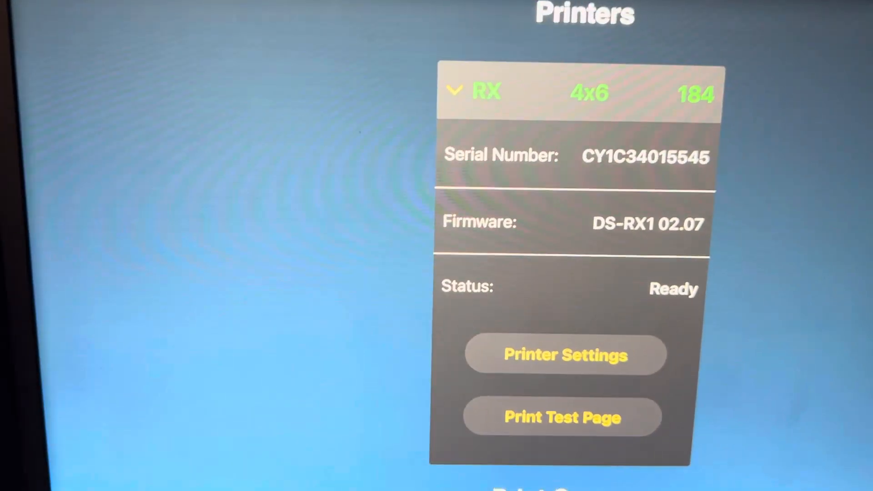
click(456, 91)
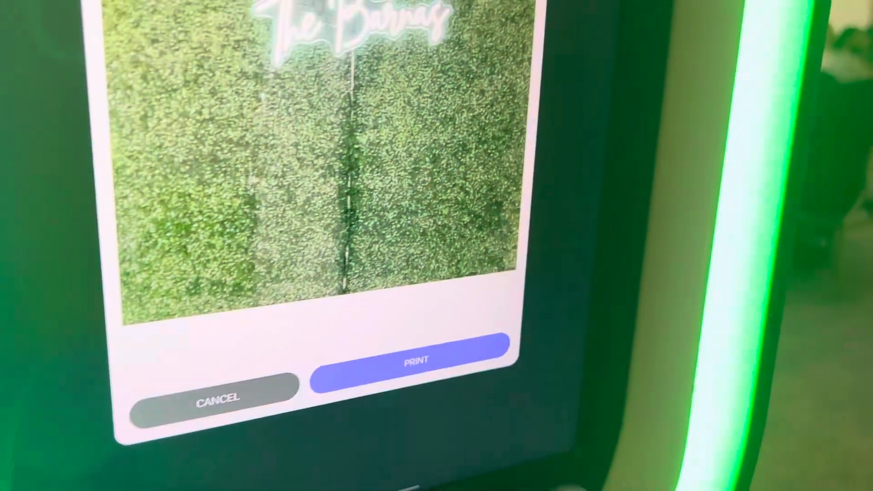
- Print the photo with The Barnas sign on the RX-4x6 printer
click(414, 360)
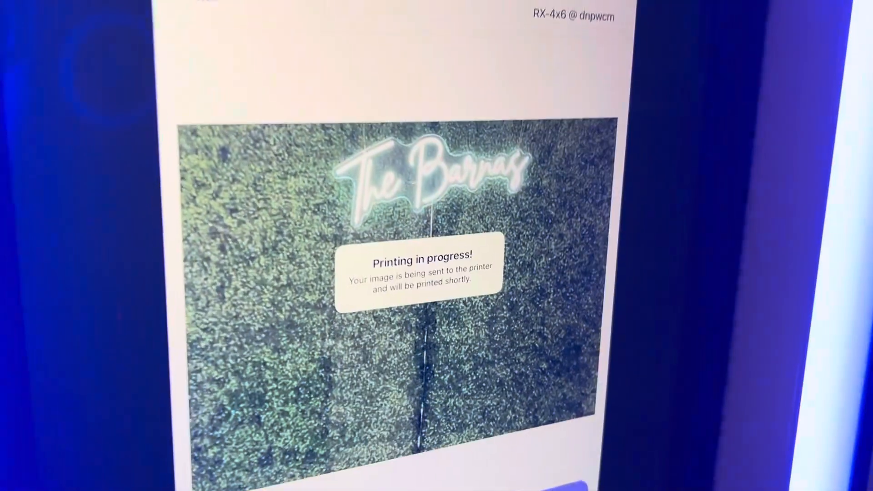